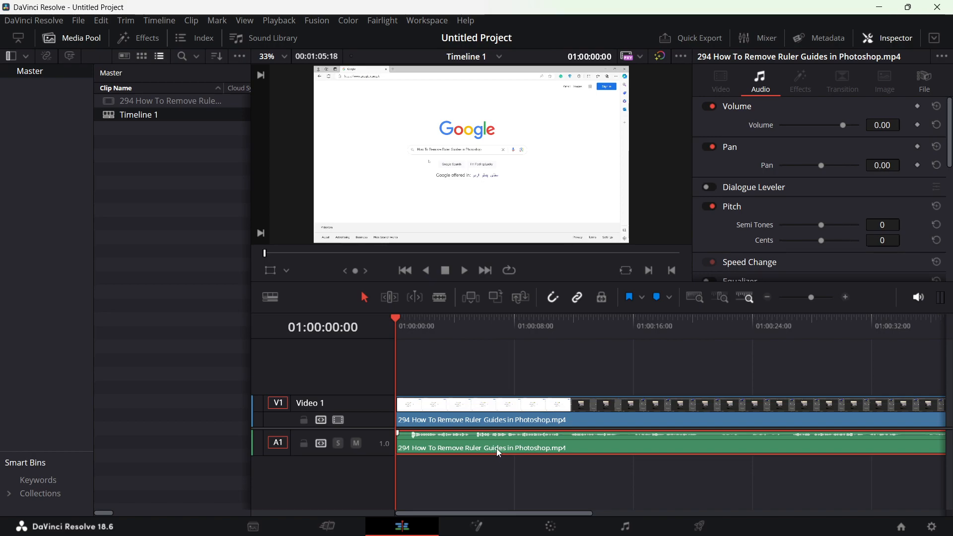
Delete the selected audio clip from track A1, leaving only the video clip on V1
key(Delete)
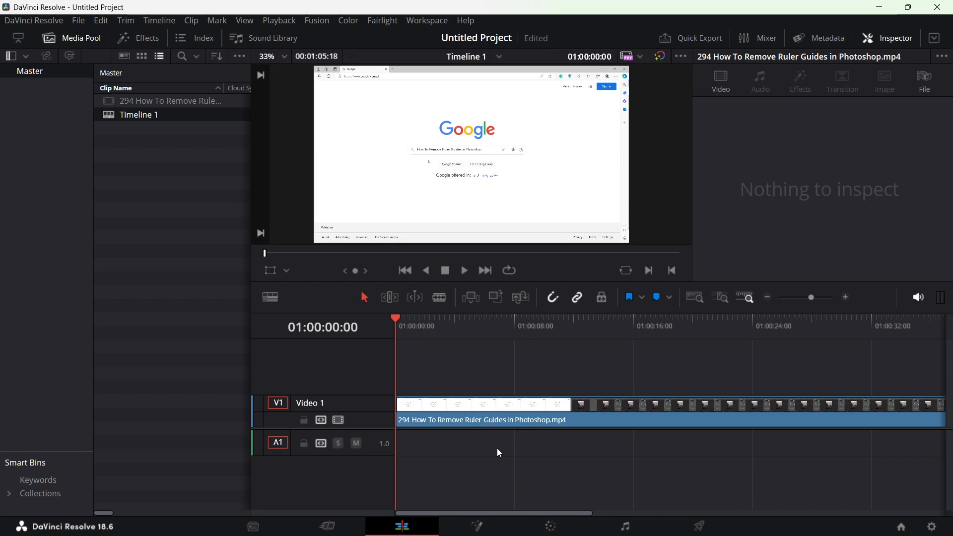
mouse_move(590, 407)
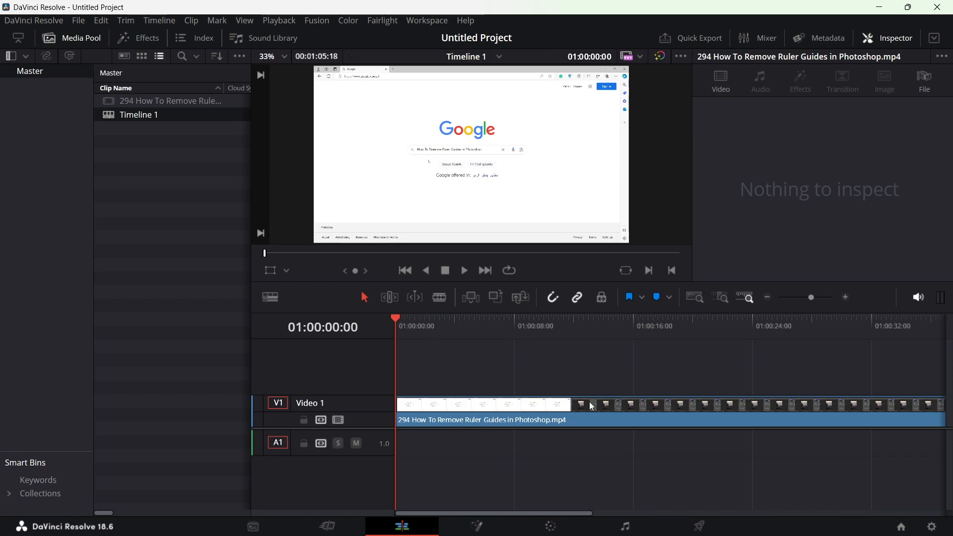